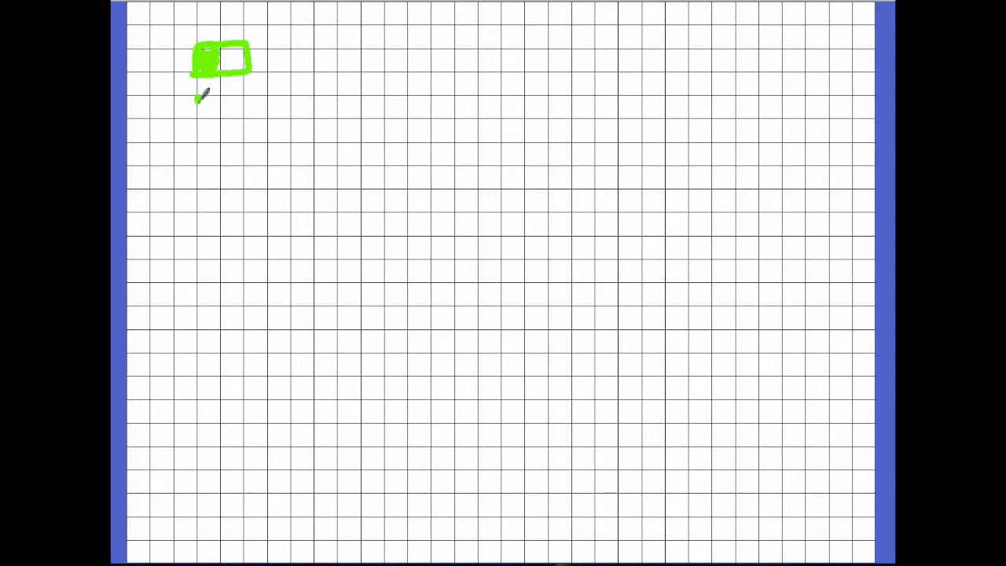
- Draw a long green rectangle beneath the small one and shade its left end
drag(198, 90, 208, 110)
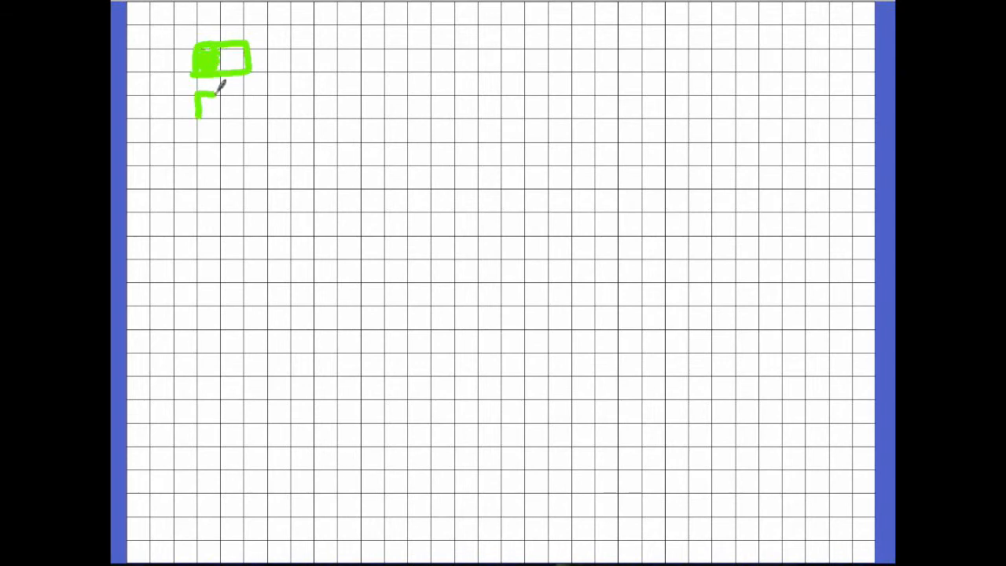
drag(212, 96, 342, 94)
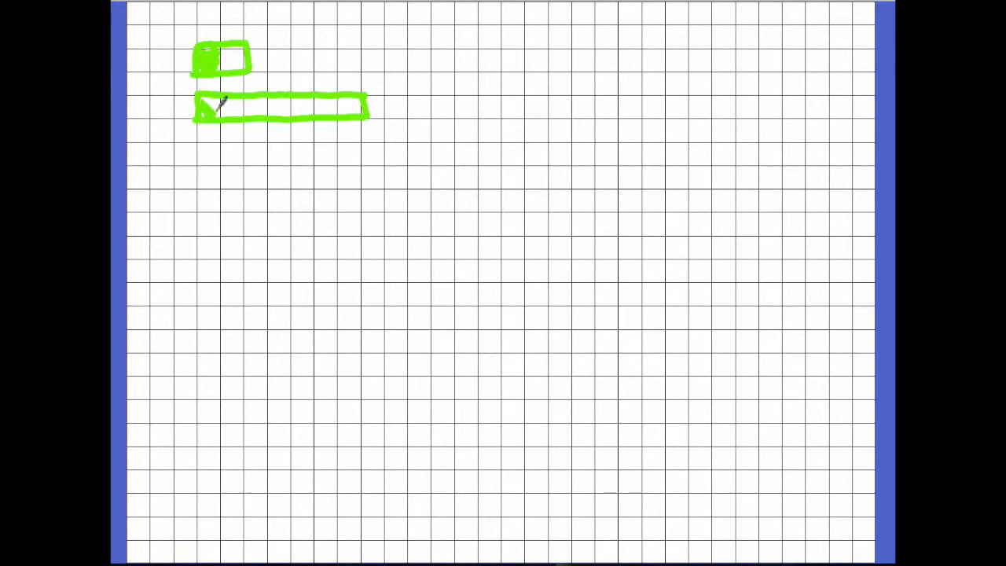
drag(208, 110, 239, 106)
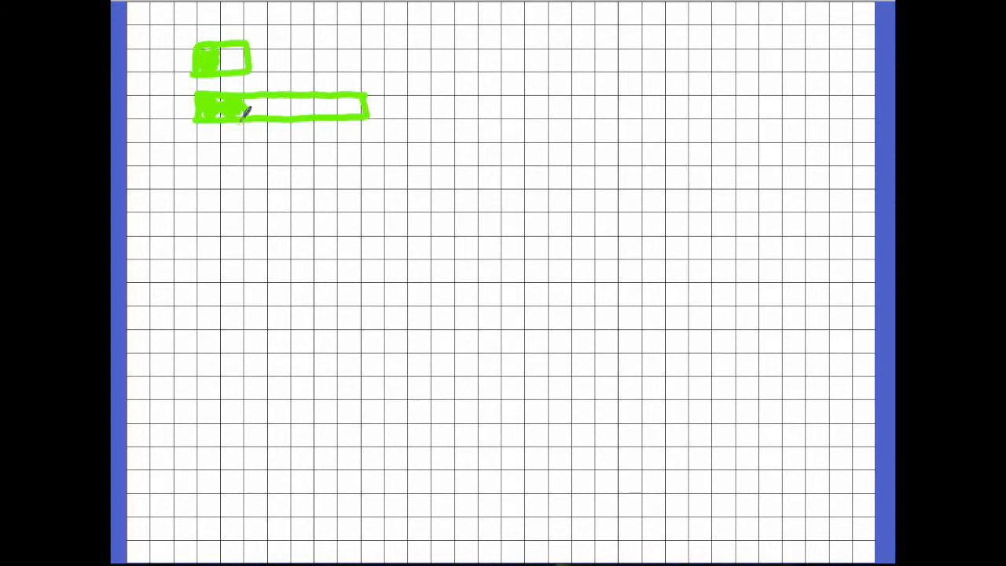
mouse_move(328, 201)
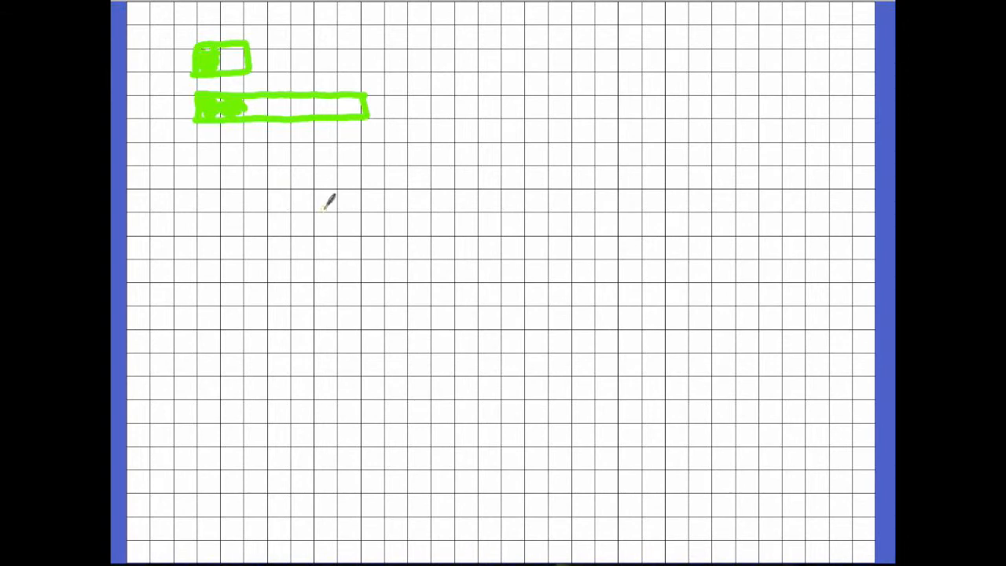
- Draw a green vertical line crossing the long rectangle and extending below it
drag(277, 77, 283, 157)
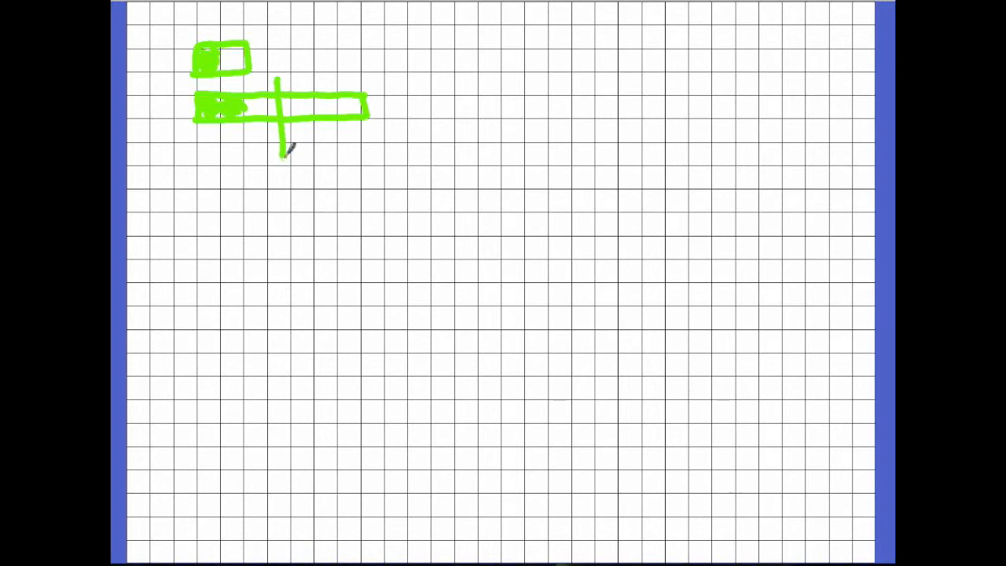
mouse_move(297, 204)
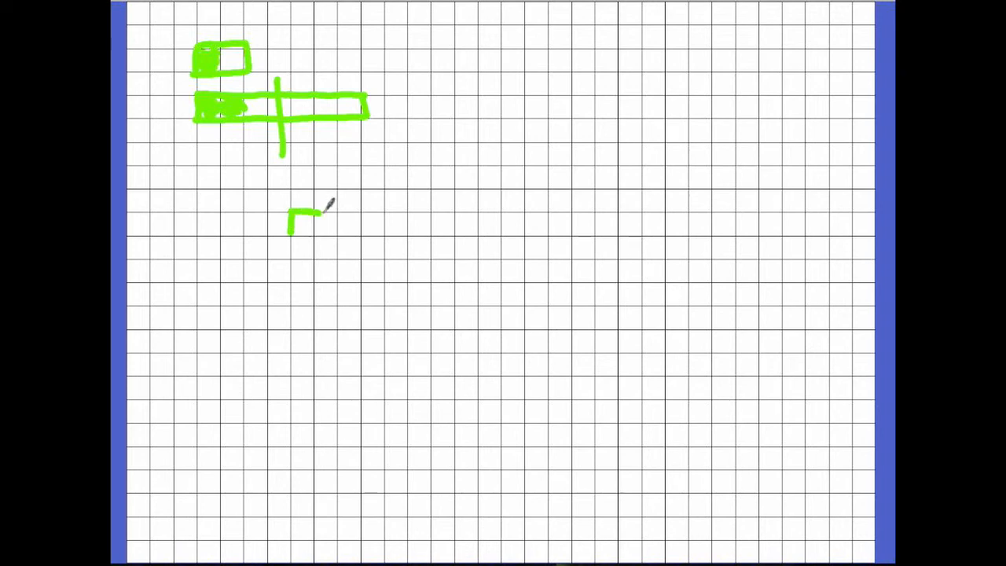
- Outline a longer green bar lower on the grid and shade its first two cells
drag(295, 212, 353, 212)
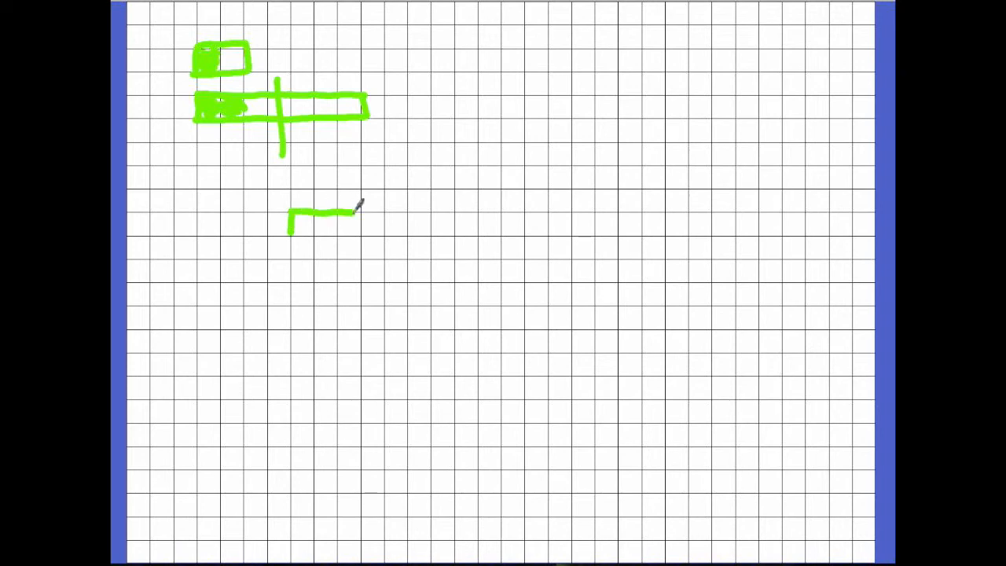
drag(354, 210, 436, 210)
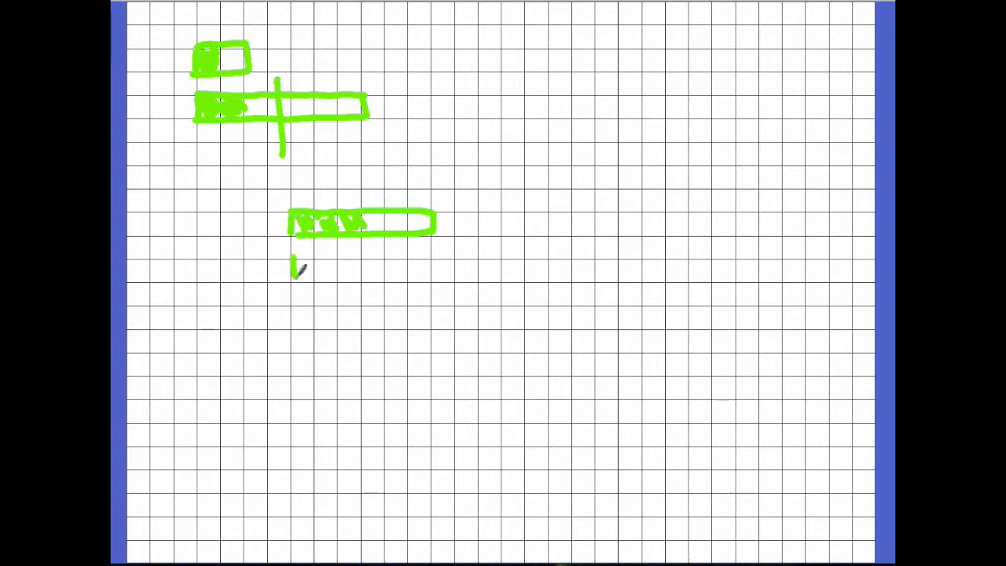
drag(297, 251, 295, 279)
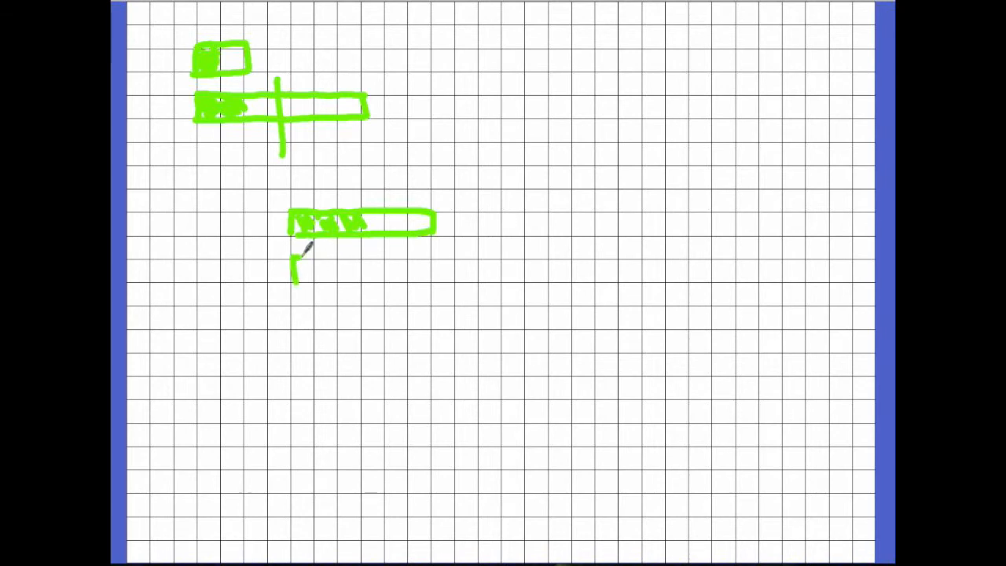
drag(297, 258, 487, 250)
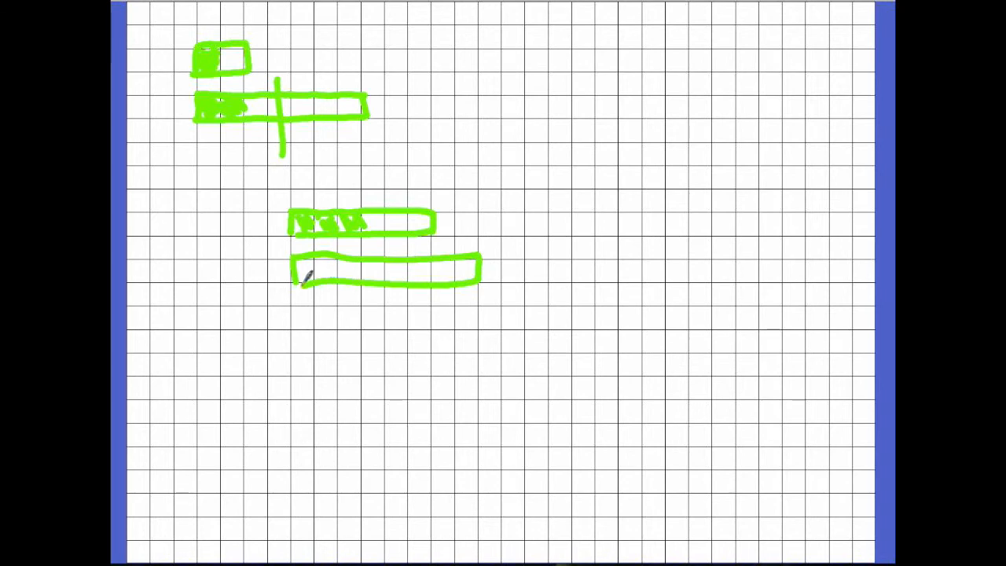
drag(298, 275, 346, 271)
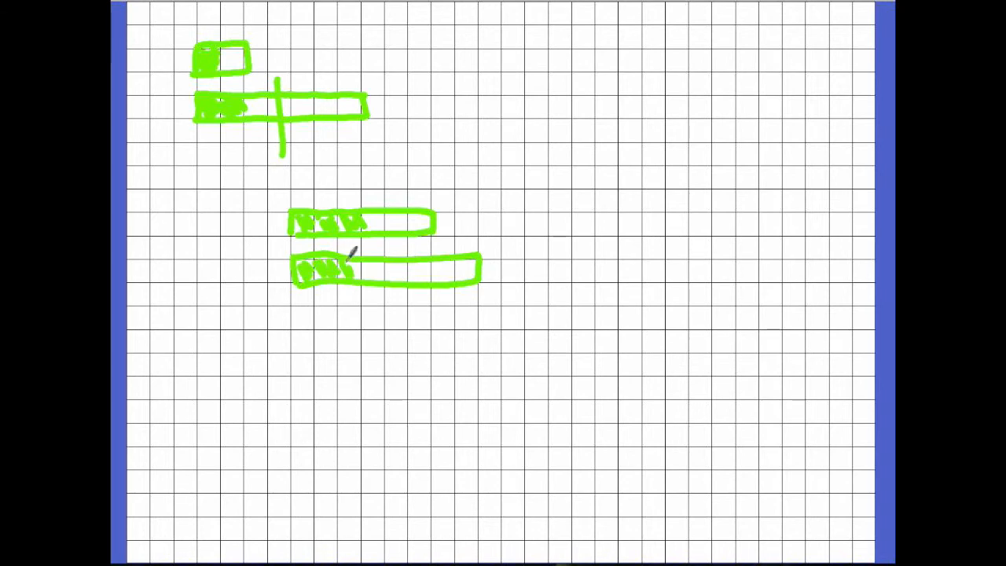
drag(346, 267, 417, 267)
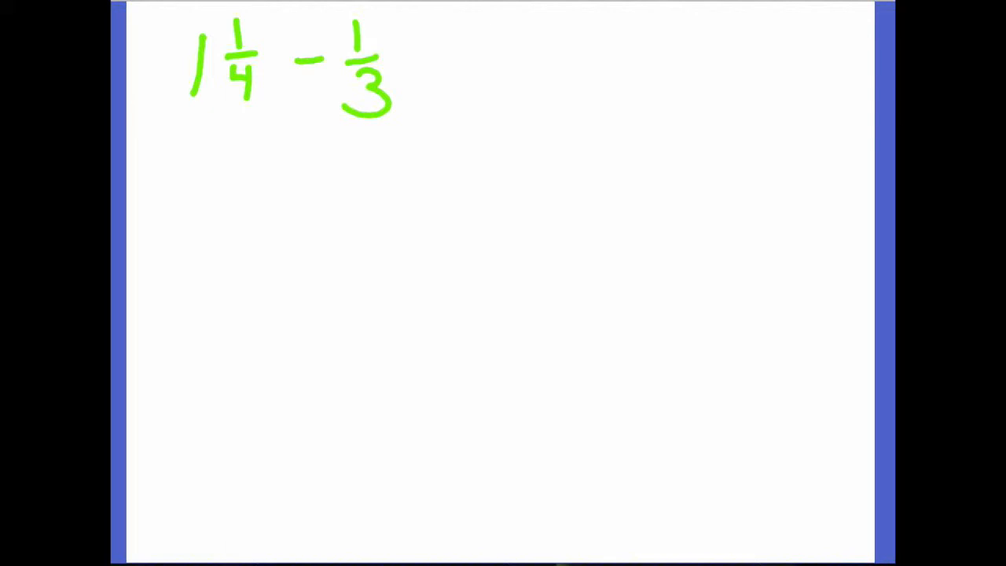
mouse_move(236, 130)
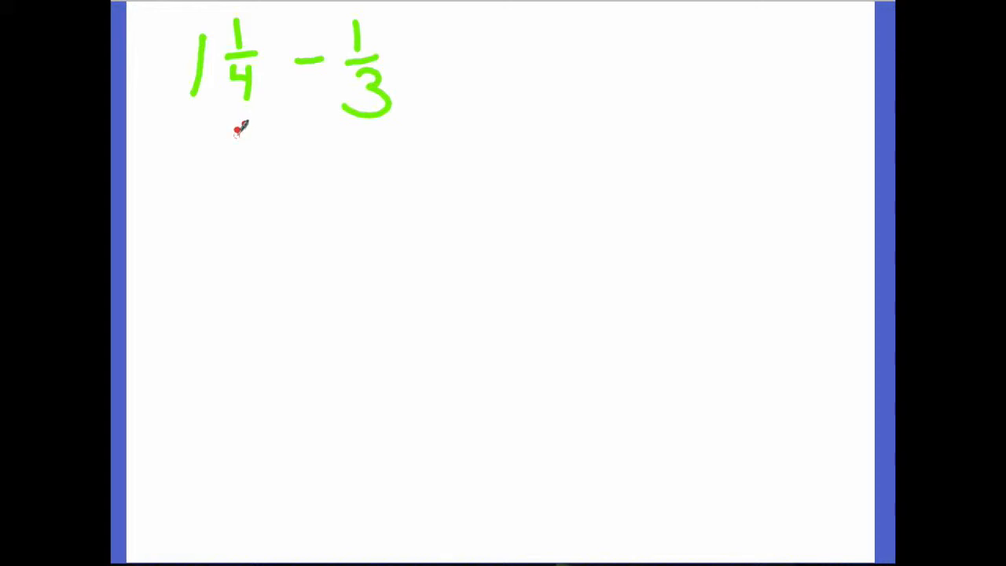
- Draw a red less-than sign beneath the 1/4 in the comparison
drag(228, 126, 255, 153)
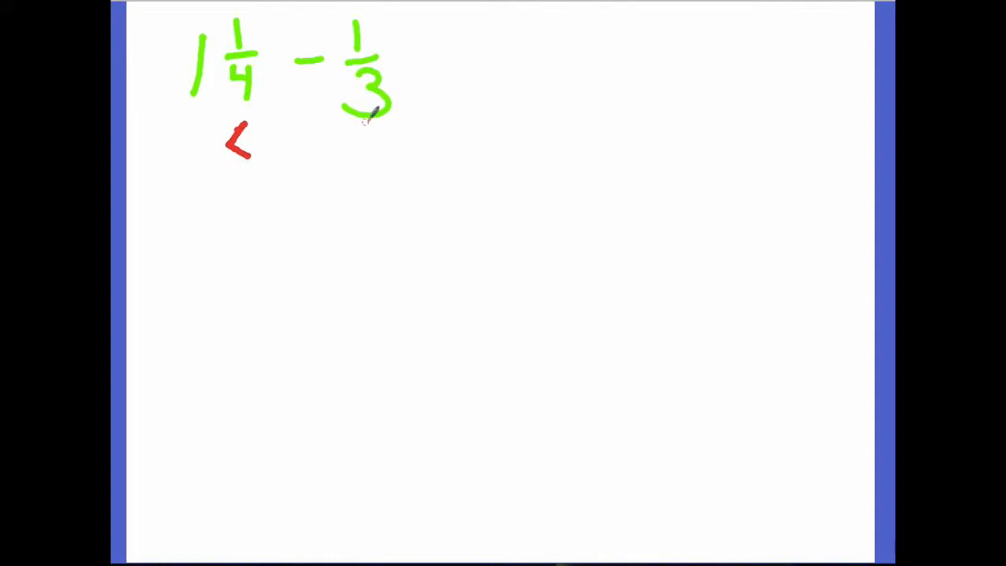
drag(376, 126, 361, 146)
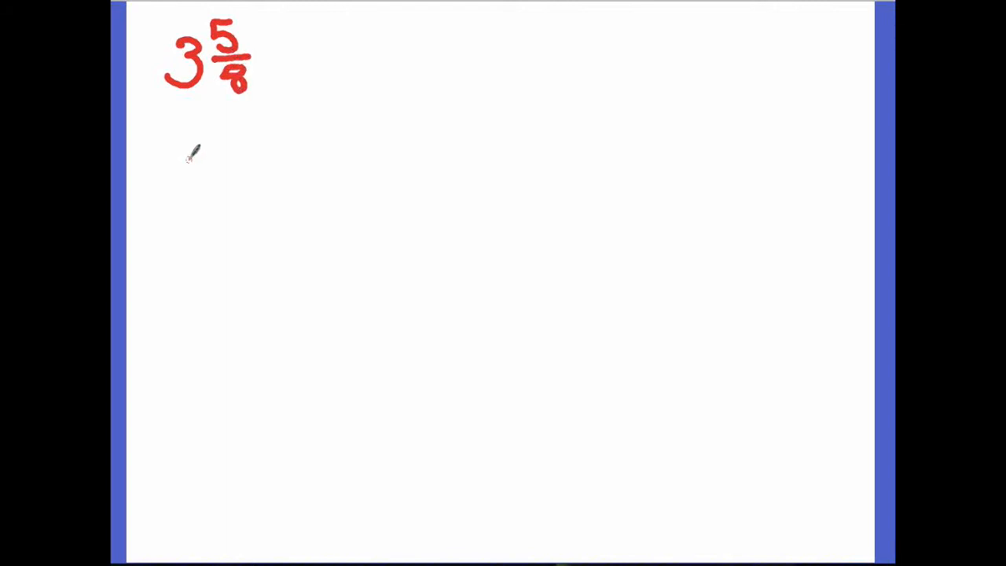
- Handwrite the mixed number 3 5/8 in red near the top-left corner
drag(197, 157, 267, 205)
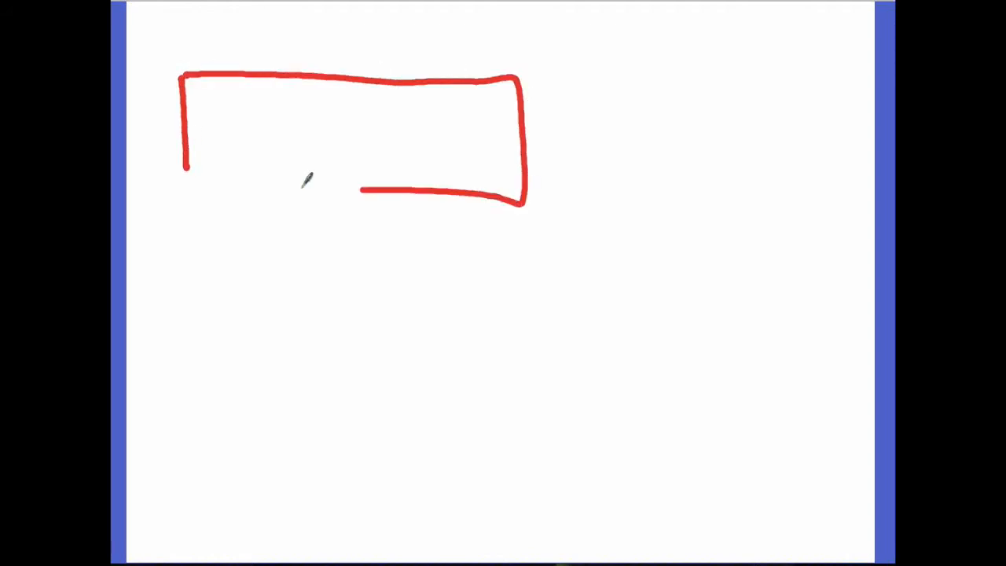
- Close the red rectangle, split it into fourths with crossing lines, and shade both left fourths
drag(357, 40, 385, 252)
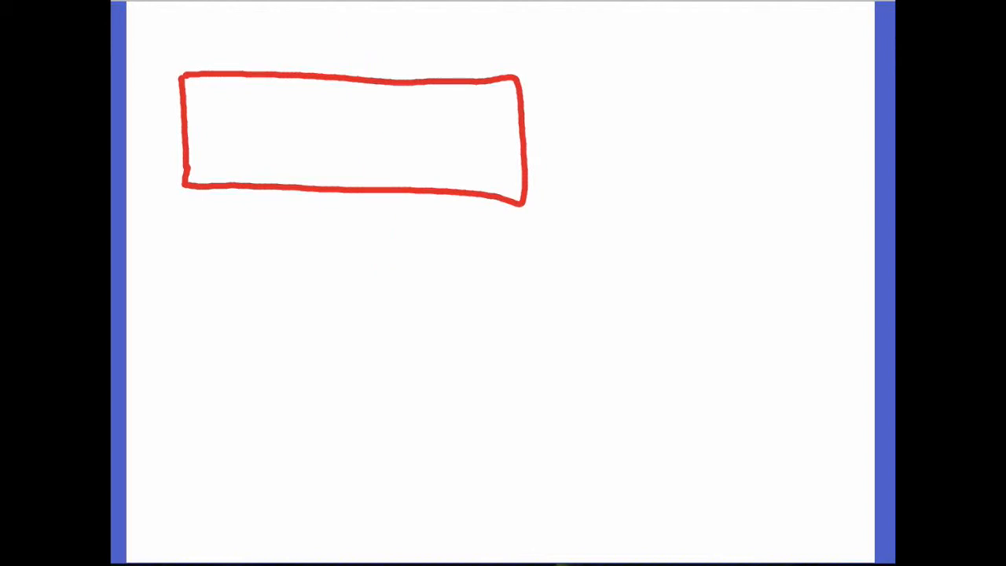
drag(324, 36, 346, 283)
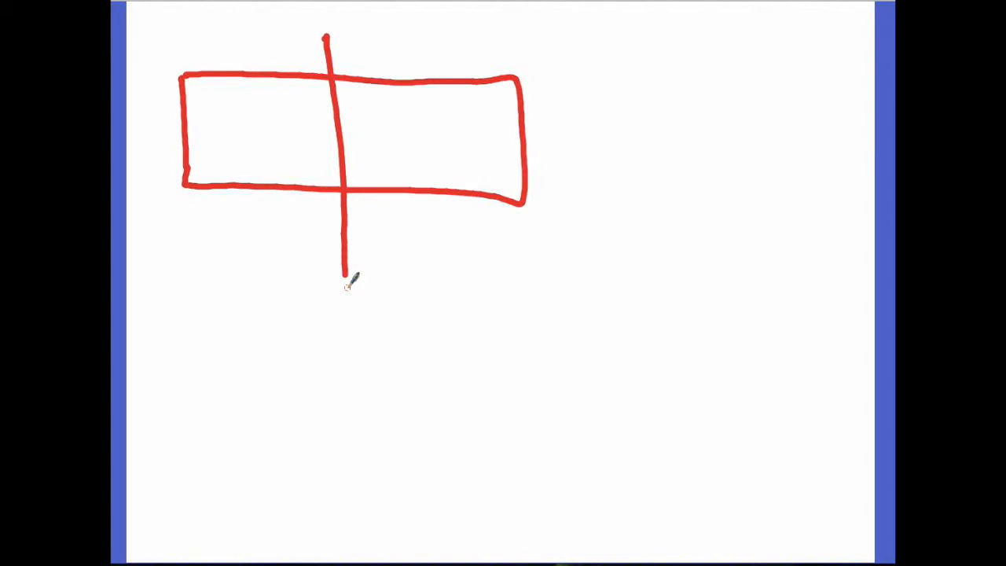
drag(137, 132, 596, 159)
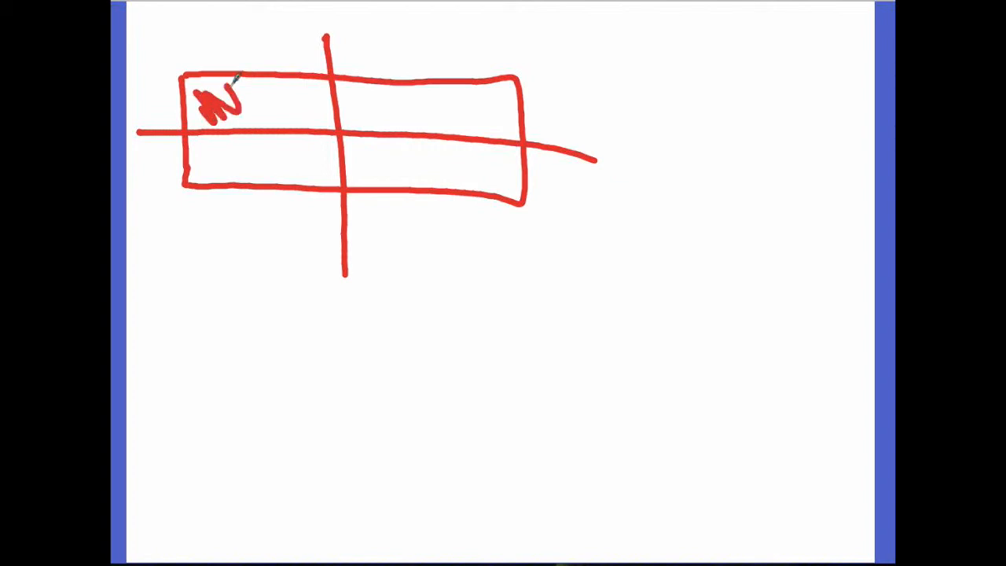
drag(228, 102, 314, 94)
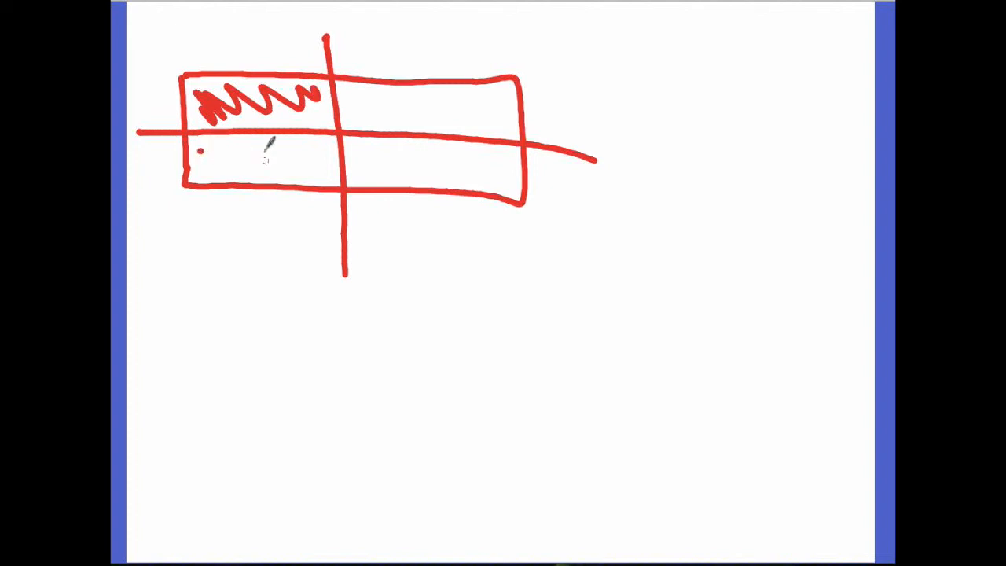
drag(204, 157, 330, 157)
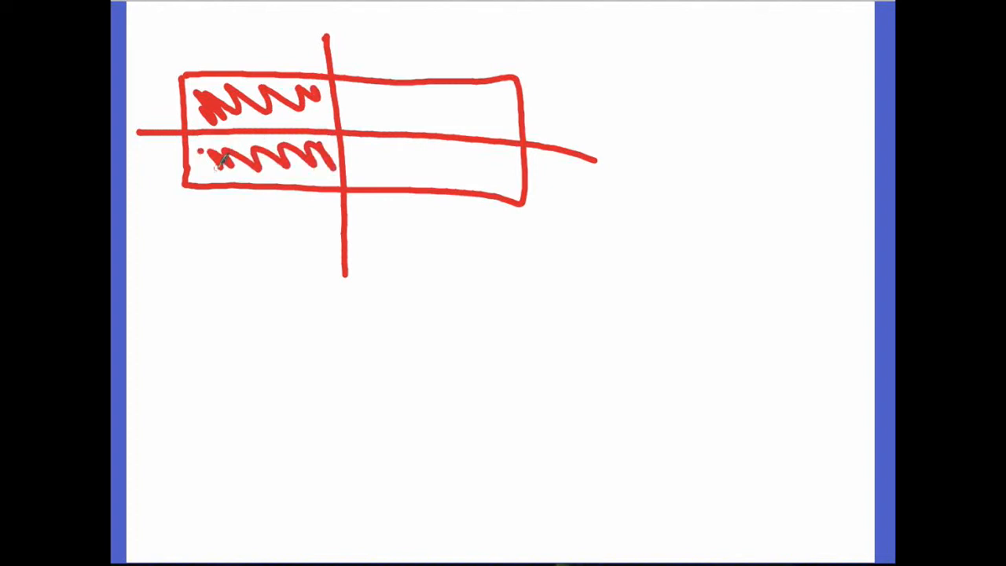